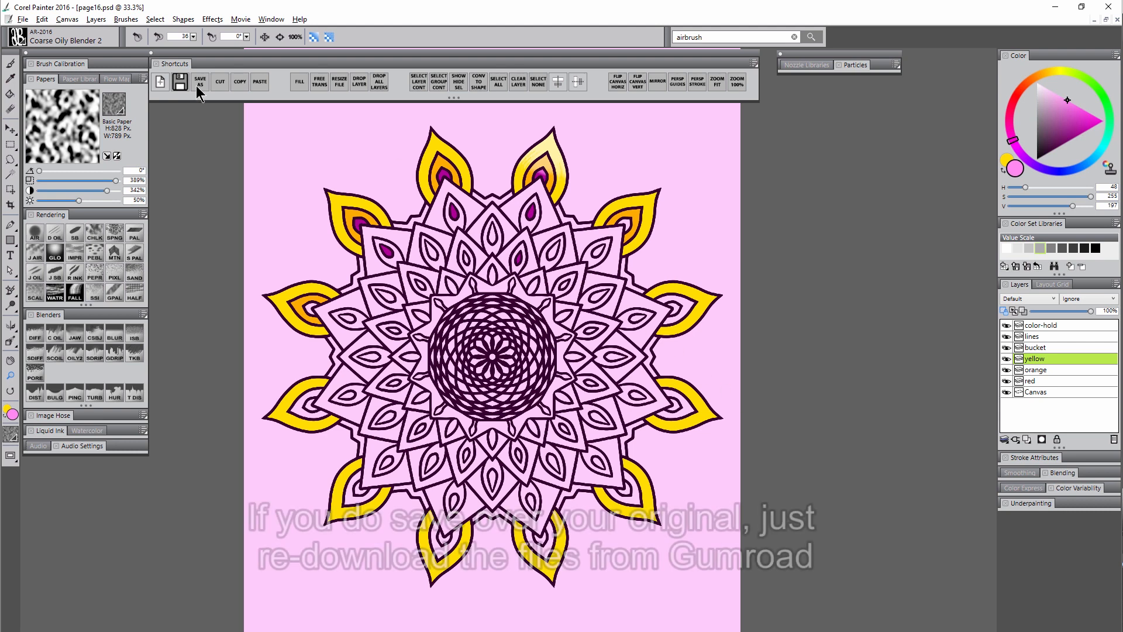
Save the partly coloured mandala page as a new copy via Save As.
click(180, 80)
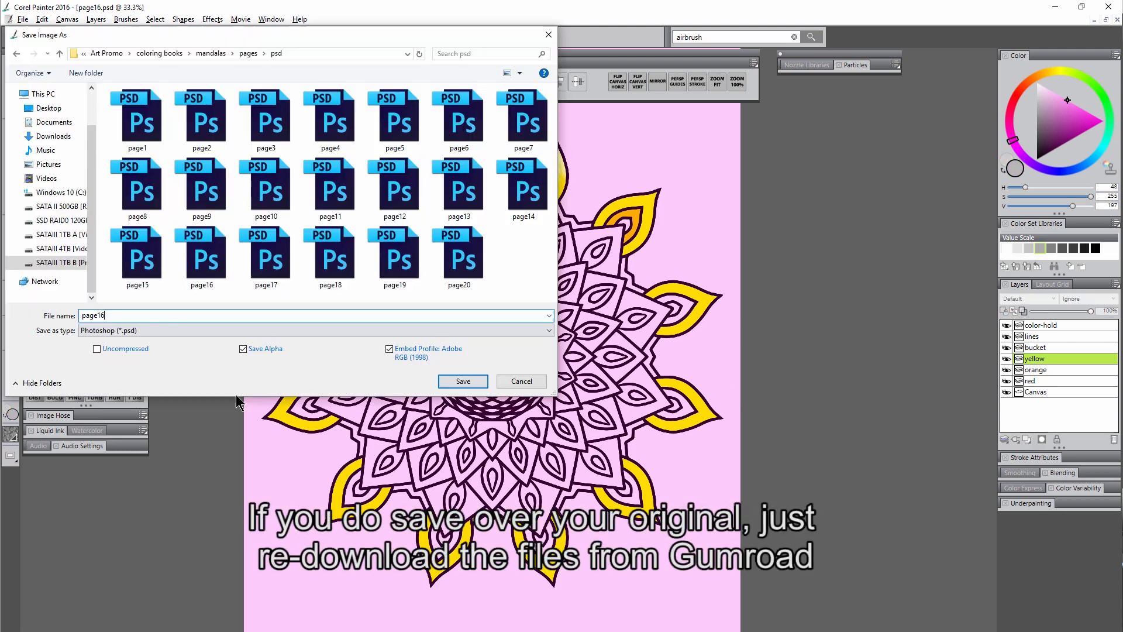
click(462, 380)
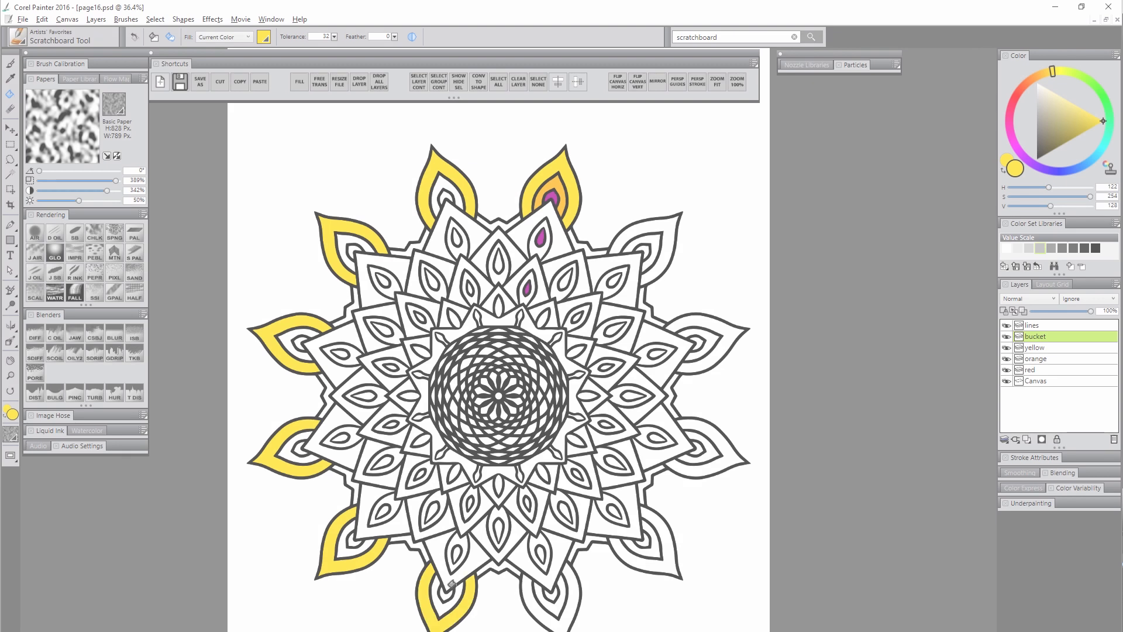